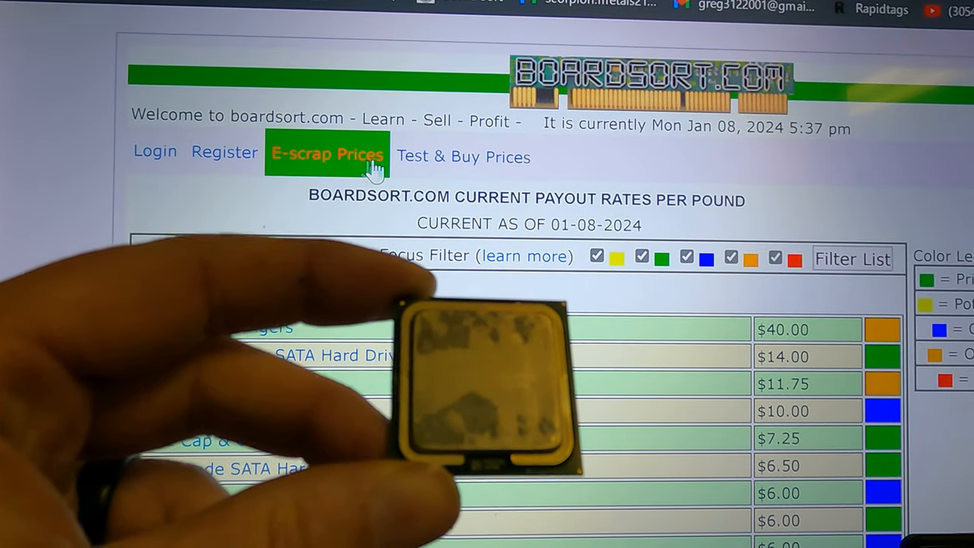
Open the Test & Buy Prices page listing Intel i-series CPU prices.
{"action": "left_click", "coordinate": [462, 156]}
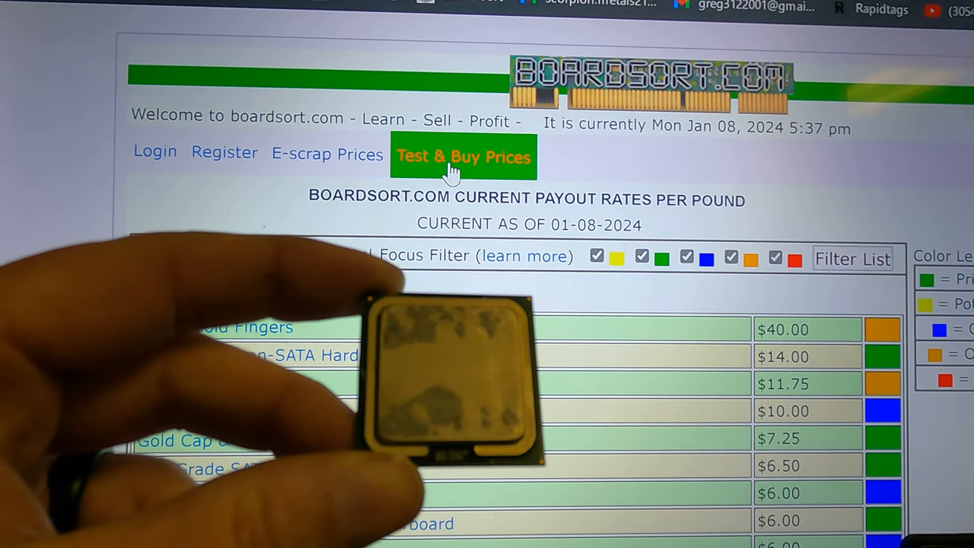
{"action": "left_click", "coordinate": [463, 156]}
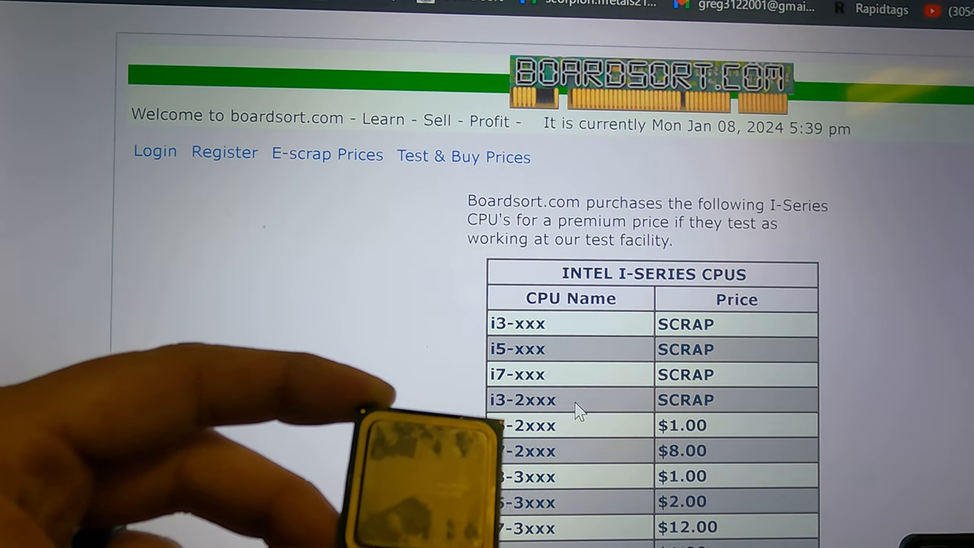
{"action": "scroll", "scroll_direction": "down", "scroll_amount": 3}
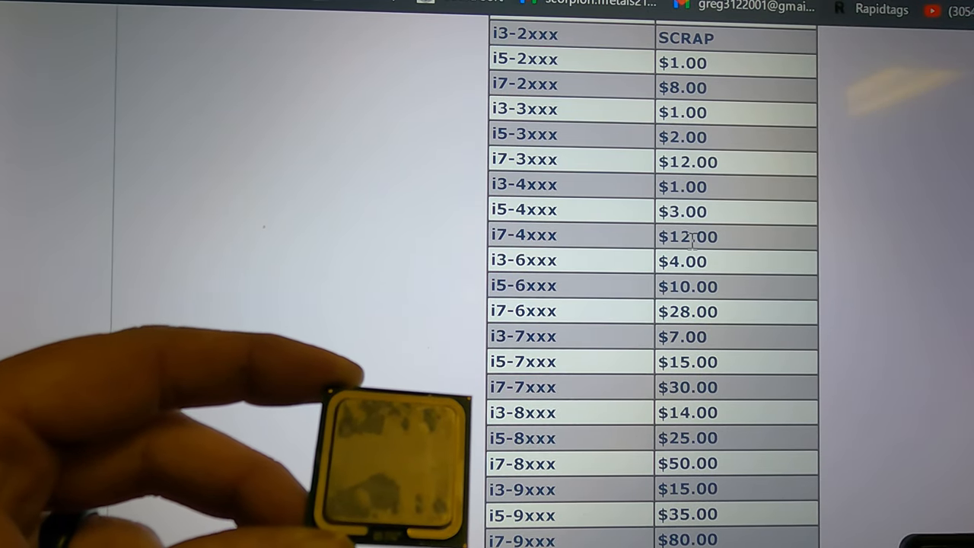
{"action": "scroll", "scroll_direction": "down", "scroll_amount": 3}
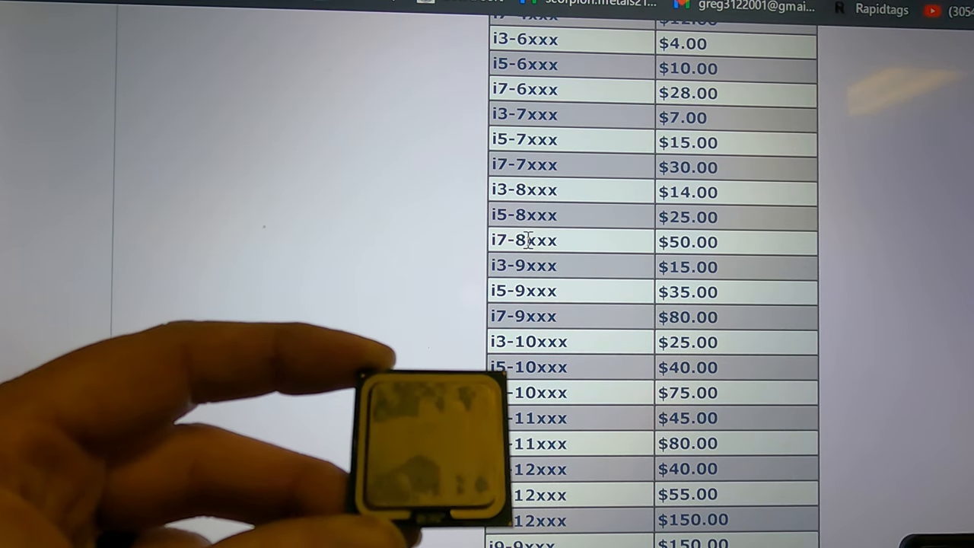
{"action": "mouse_move", "coordinate": [616, 254]}
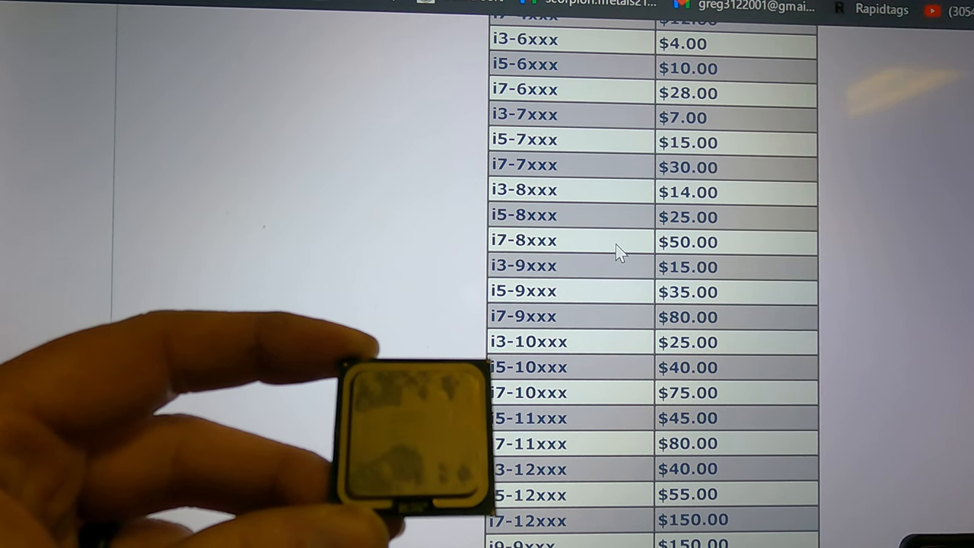
{"action": "mouse_move", "coordinate": [592, 254]}
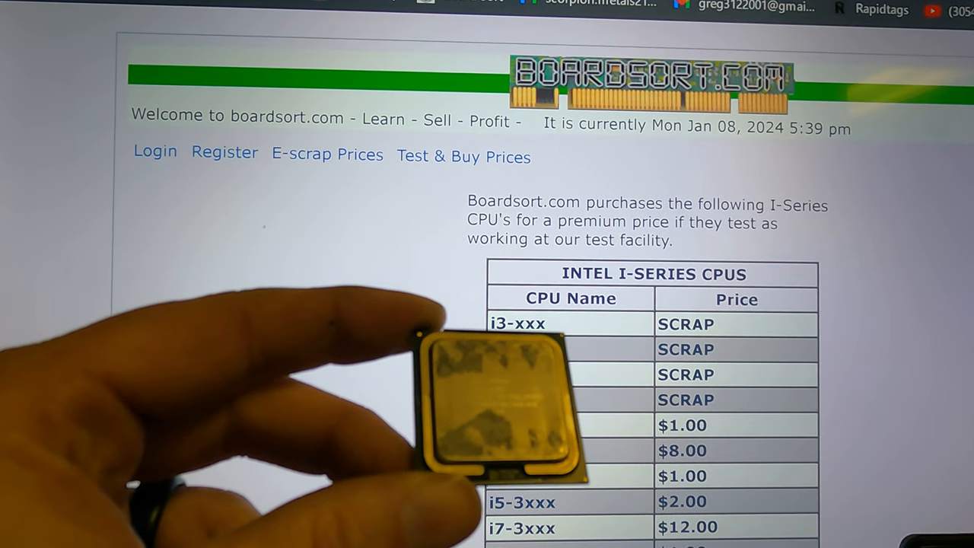
{"action": "scroll", "scroll_direction": "down", "scroll_amount": 3}
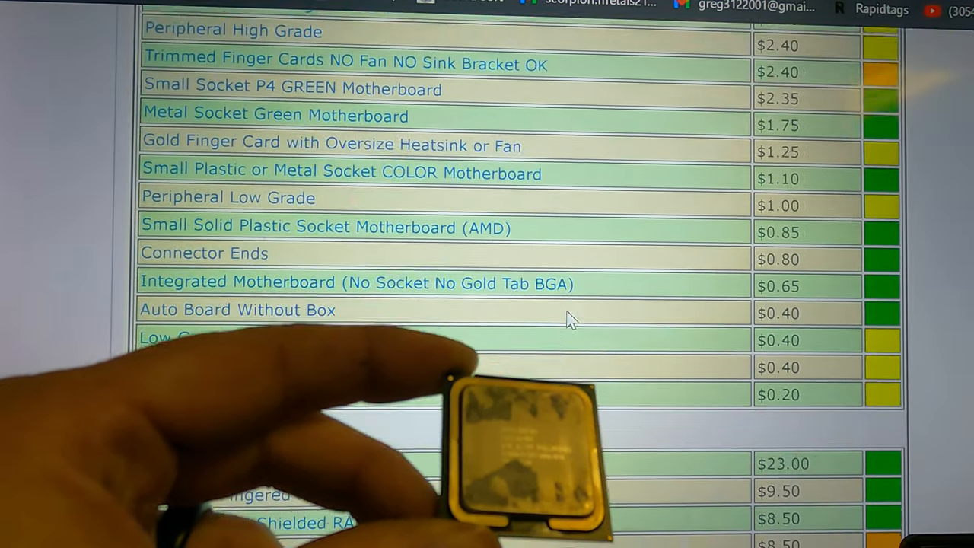
{"action": "scroll", "scroll_direction": "down", "scroll_amount": 3}
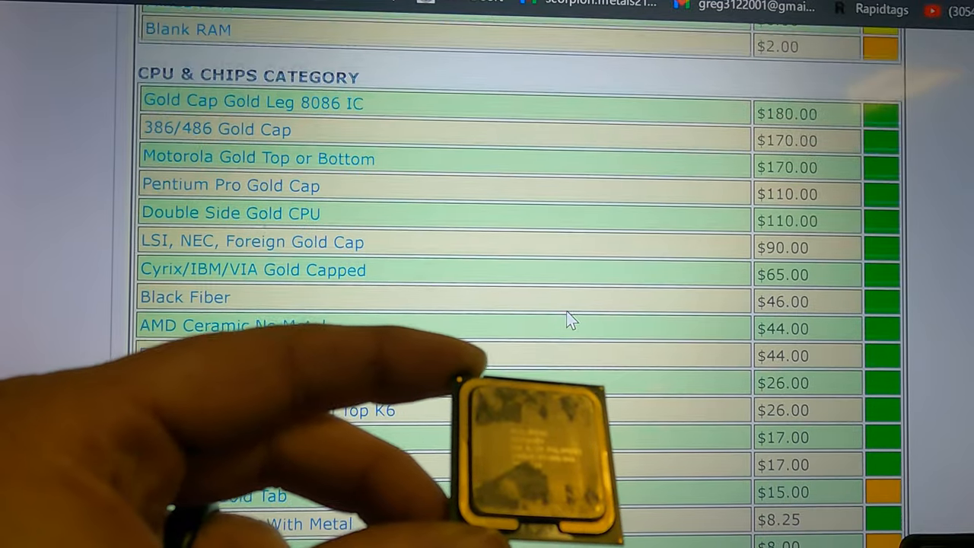
{"action": "scroll", "scroll_direction": "down", "scroll_amount": 3}
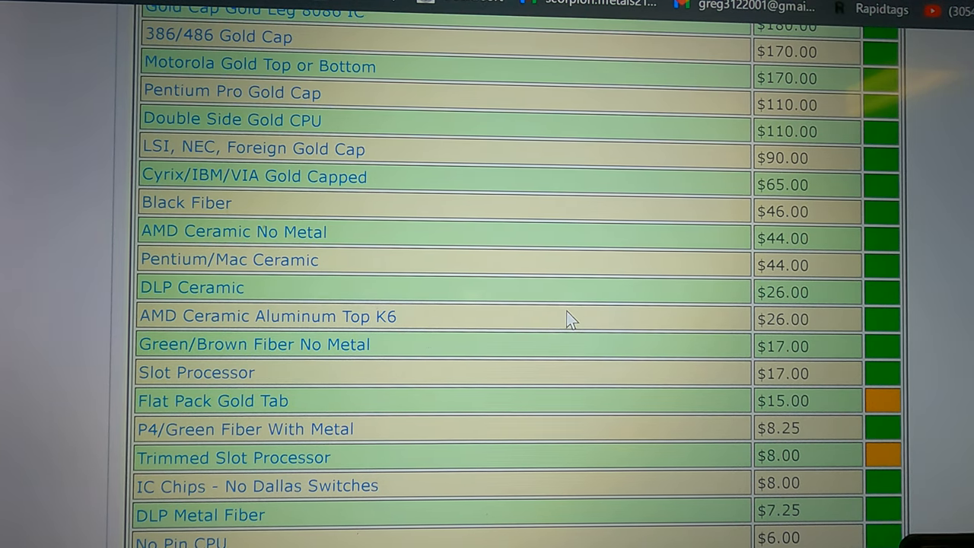
{"action": "scroll", "scroll_direction": "down", "scroll_amount": 3}
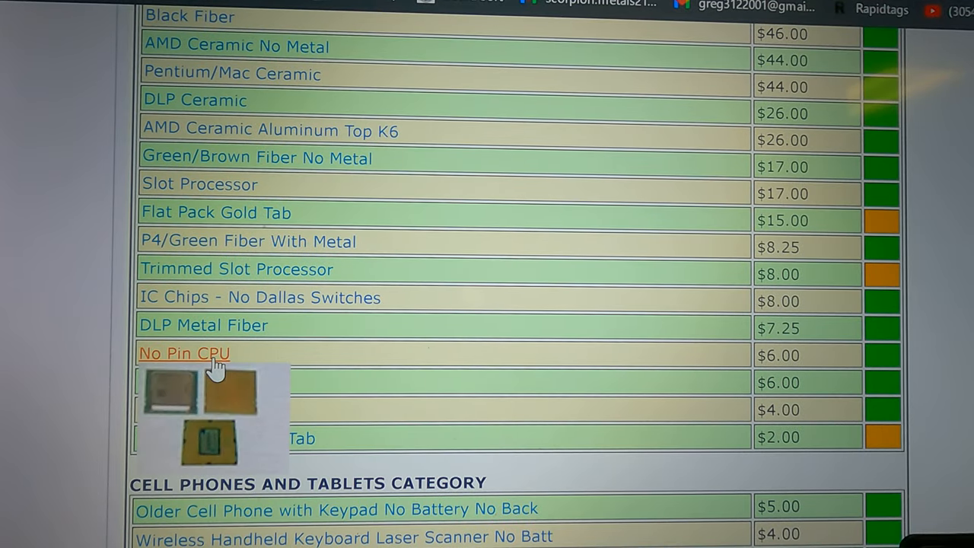
{"action": "scroll", "scroll_direction": "down", "scroll_amount": 3}
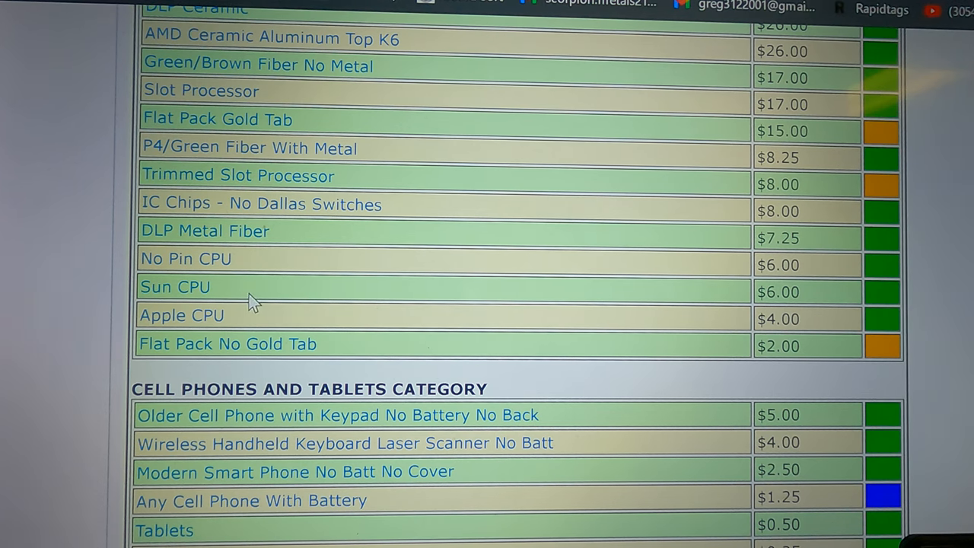
{"action": "mouse_move", "coordinate": [748, 275]}
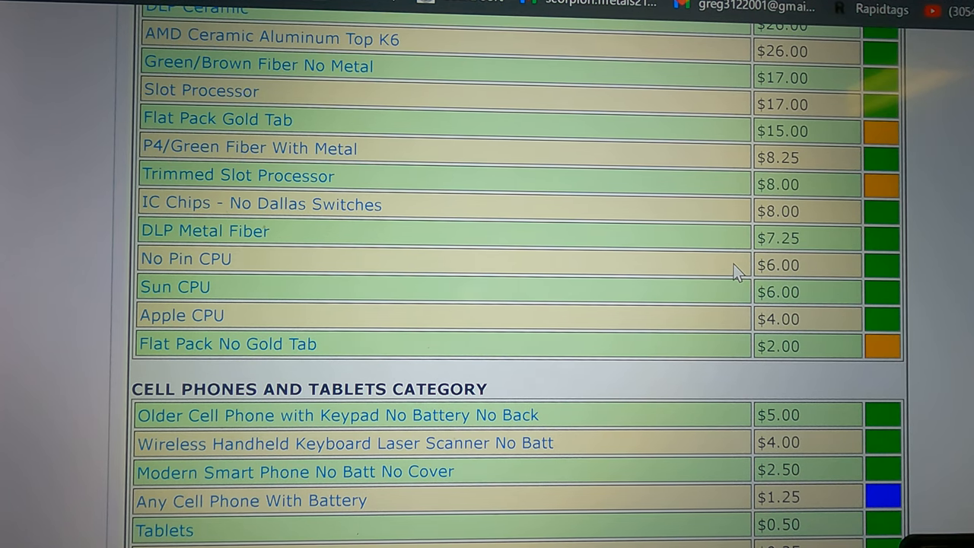
{"action": "mouse_move", "coordinate": [485, 230]}
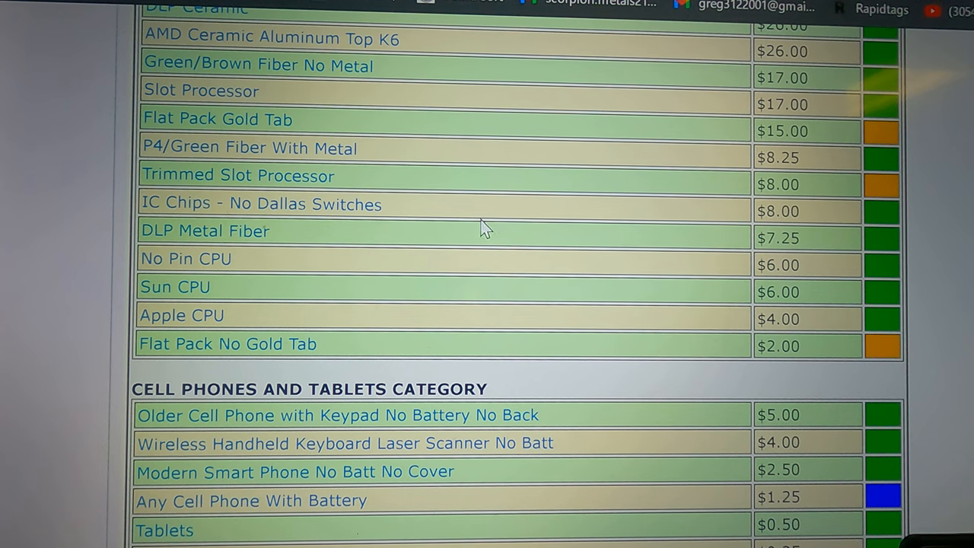
{"action": "mouse_move", "coordinate": [498, 188]}
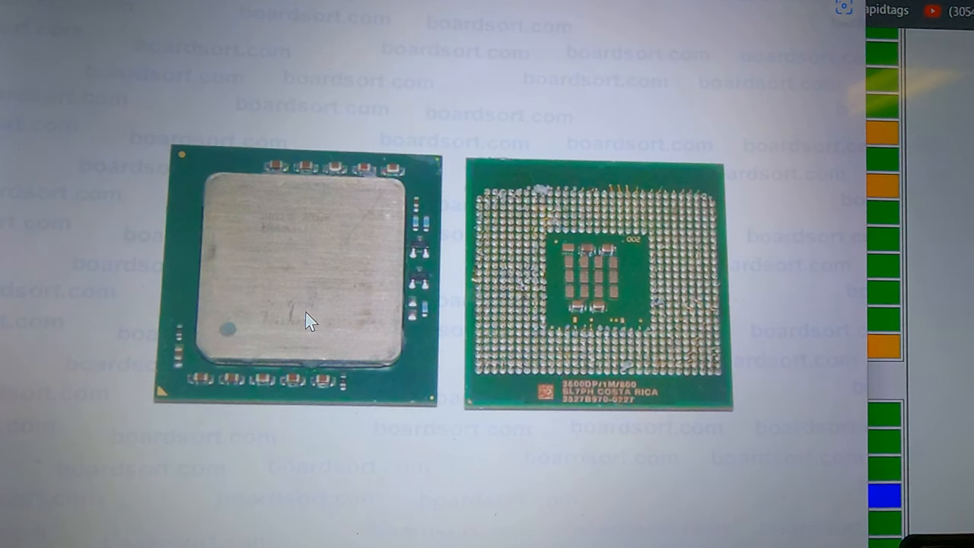
{"action": "mouse_move", "coordinate": [303, 357]}
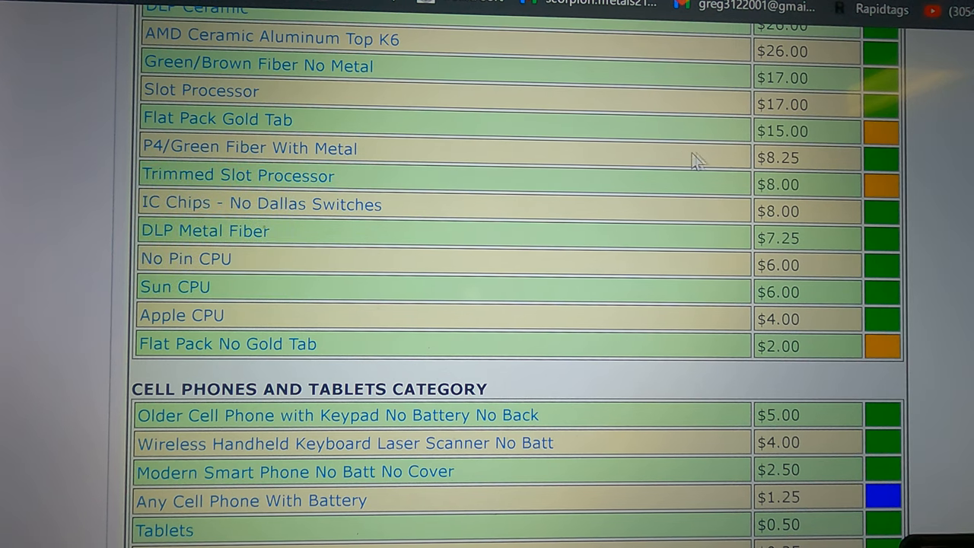
{"action": "mouse_move", "coordinate": [729, 168]}
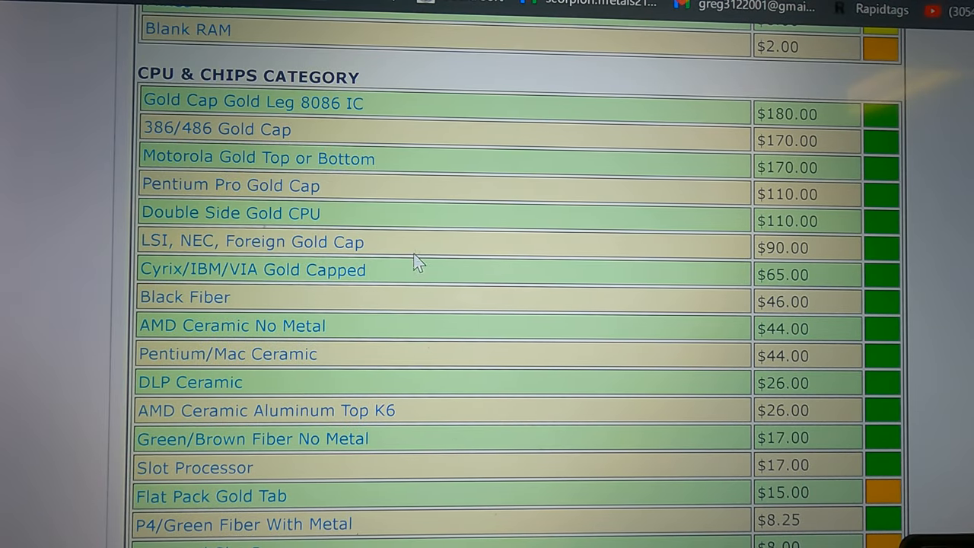
{"action": "mouse_move", "coordinate": [381, 344]}
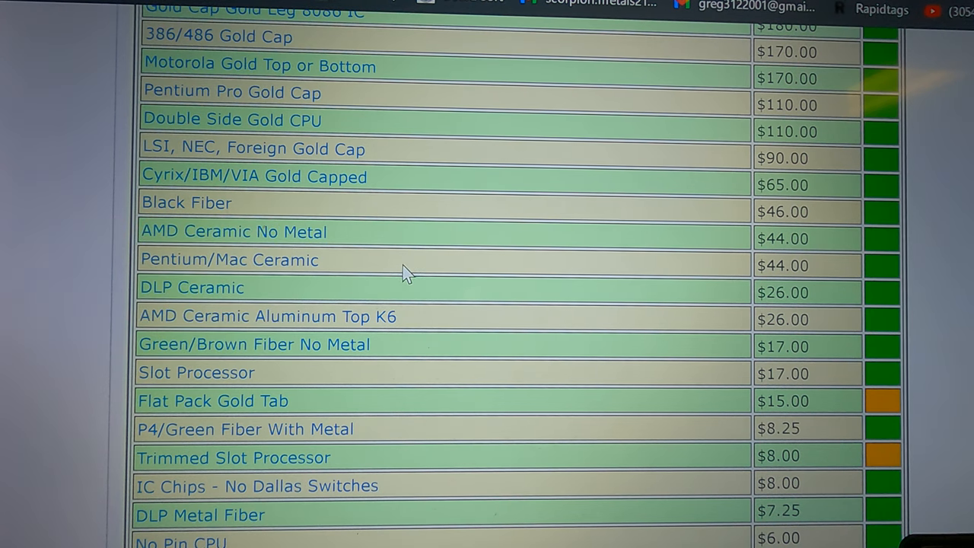
Scroll down to show the Green/Brown Fiber No Metal ($17) sample photo.
{"action": "scroll", "scroll_direction": "down", "scroll_amount": 3}
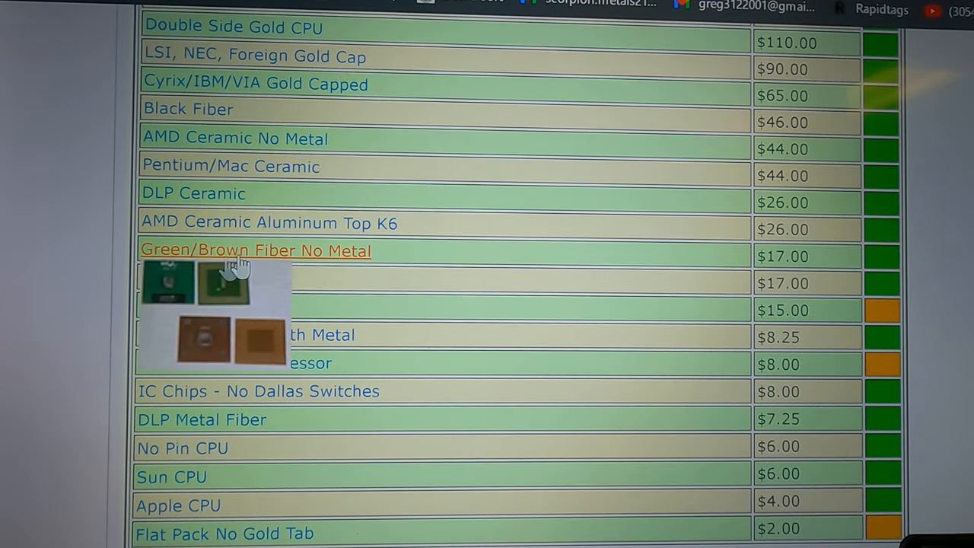
{"action": "mouse_move", "coordinate": [350, 267]}
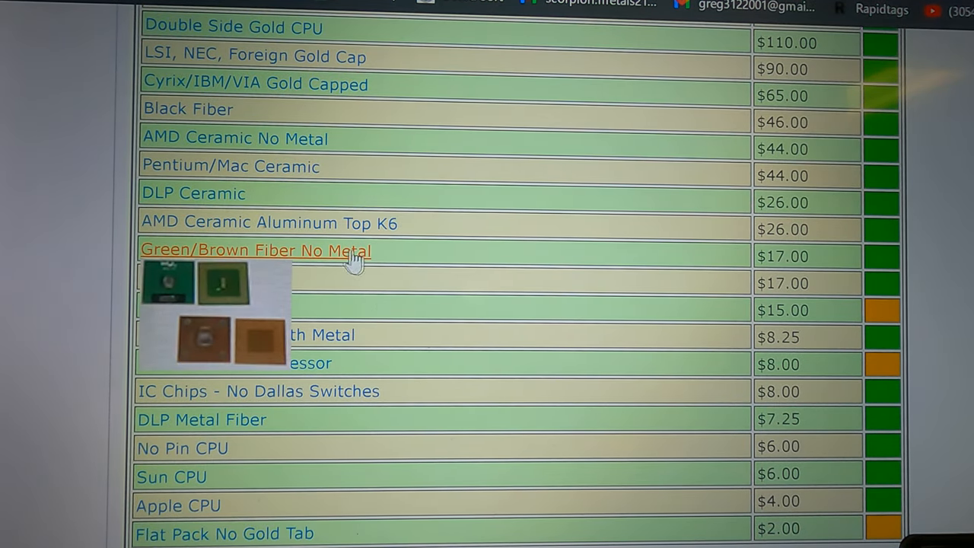
{"action": "mouse_move", "coordinate": [741, 263]}
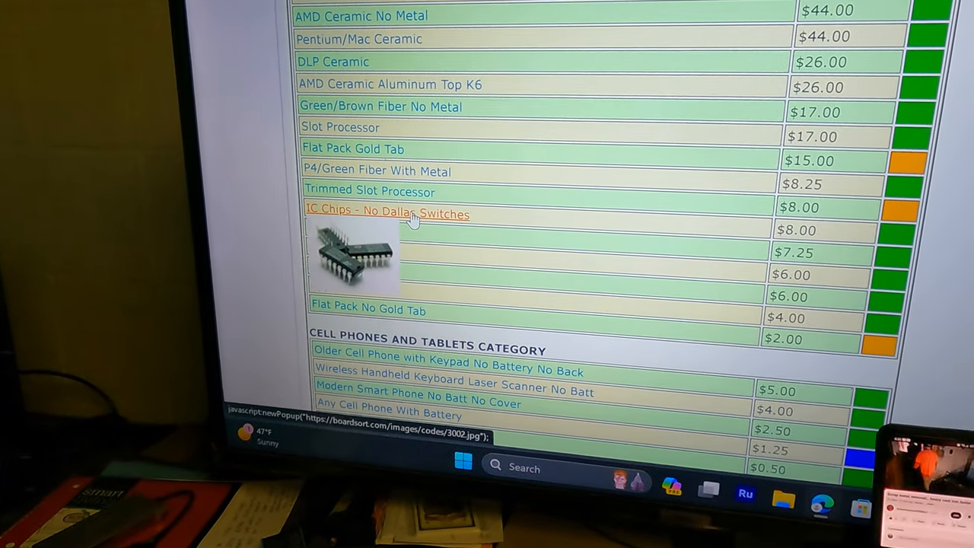
Scroll down while the IC Chips - No Dallas Switches photo stays displayed.
{"action": "scroll", "scroll_direction": "down", "scroll_amount": 3}
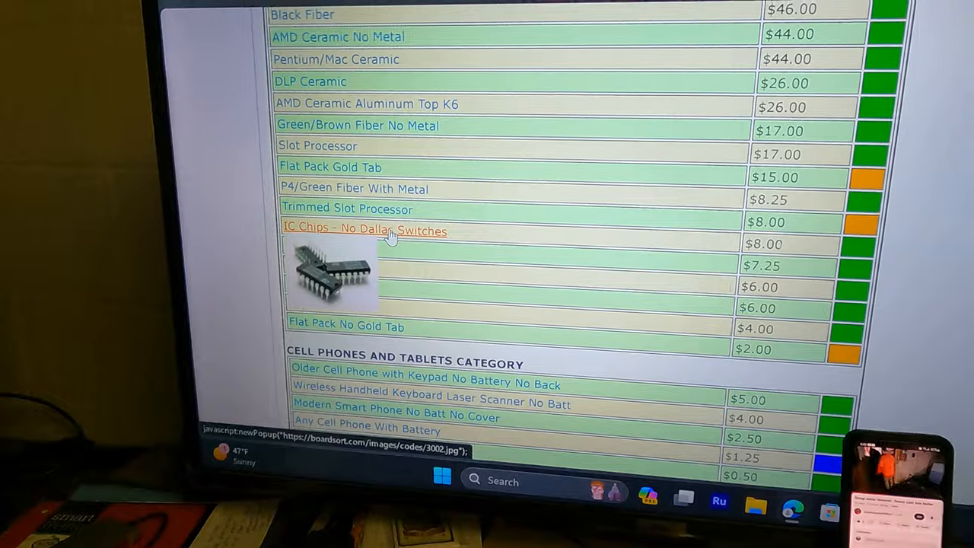